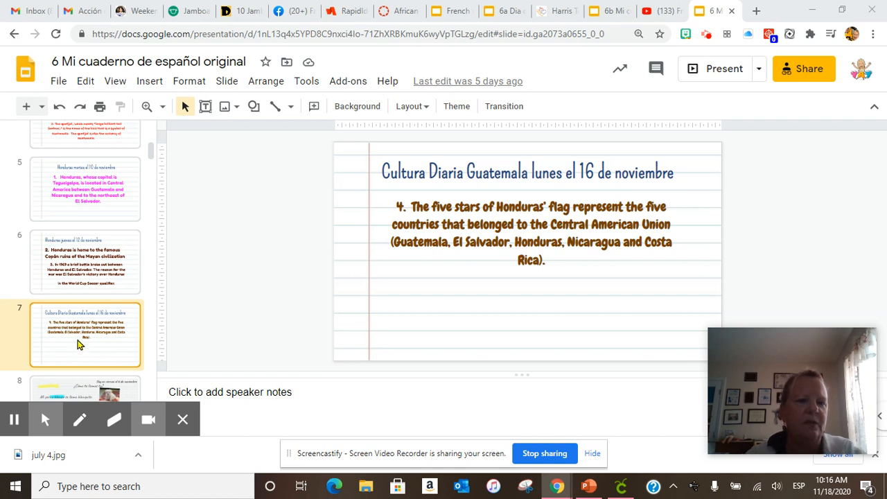
Step: Scroll down the filmstrip and show the Los números slide
scroll(down, 3)
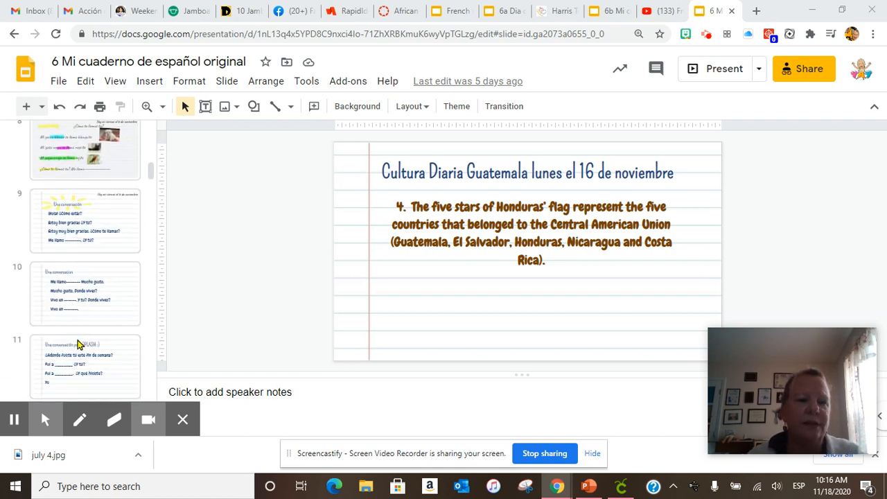
scroll(down, 3)
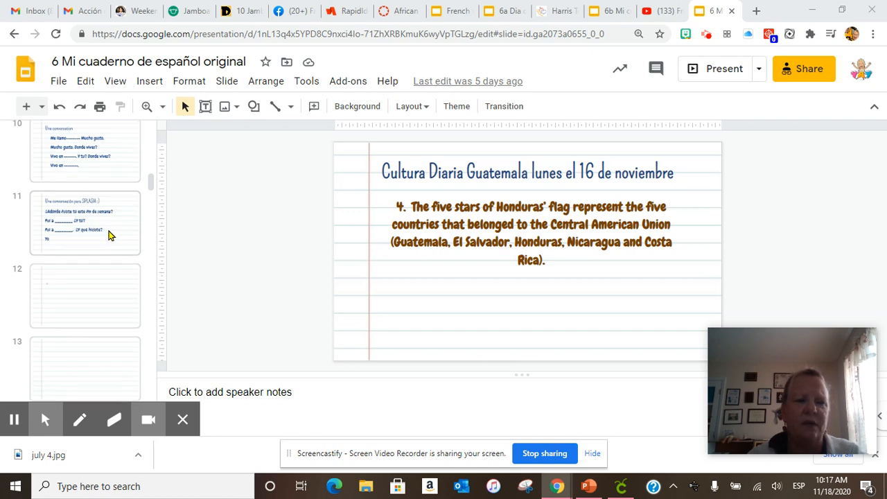
scroll(down, 3)
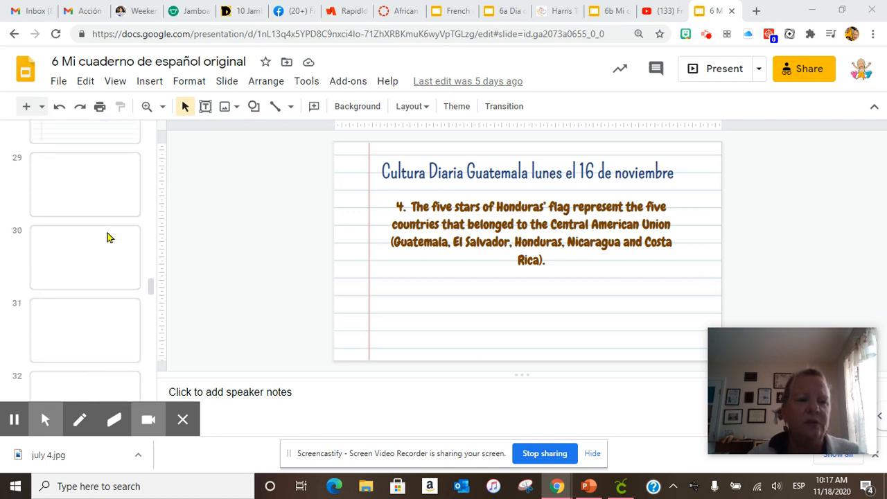
scroll(down, 3)
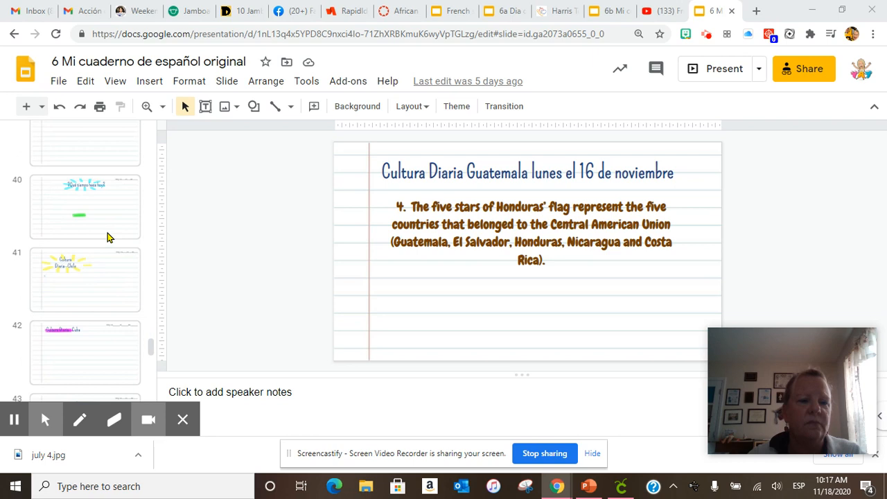
scroll(down, 3)
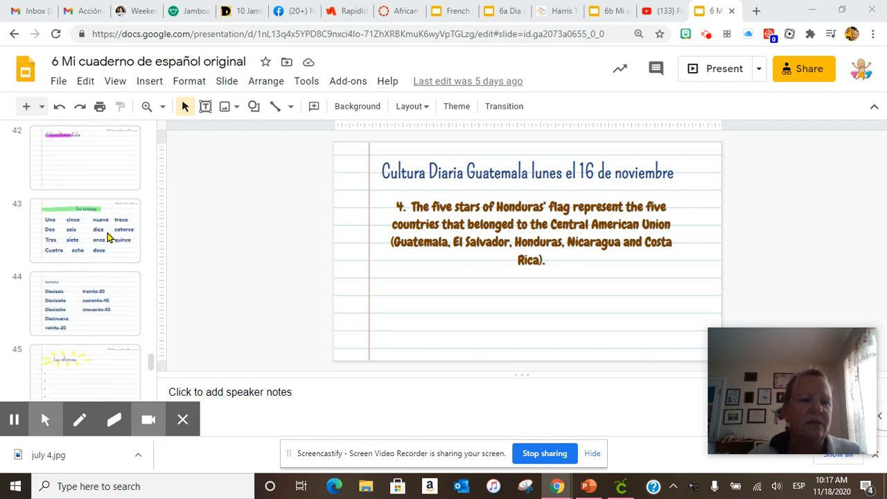
click(84, 230)
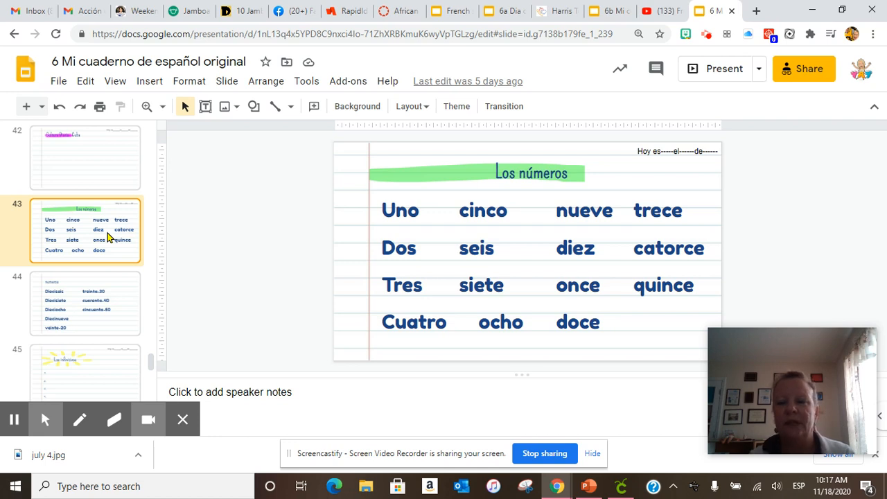
Step: Show the numbers slide listing Dieciseis through cincuenta-50, then scroll the filmstrip back up
click(86, 302)
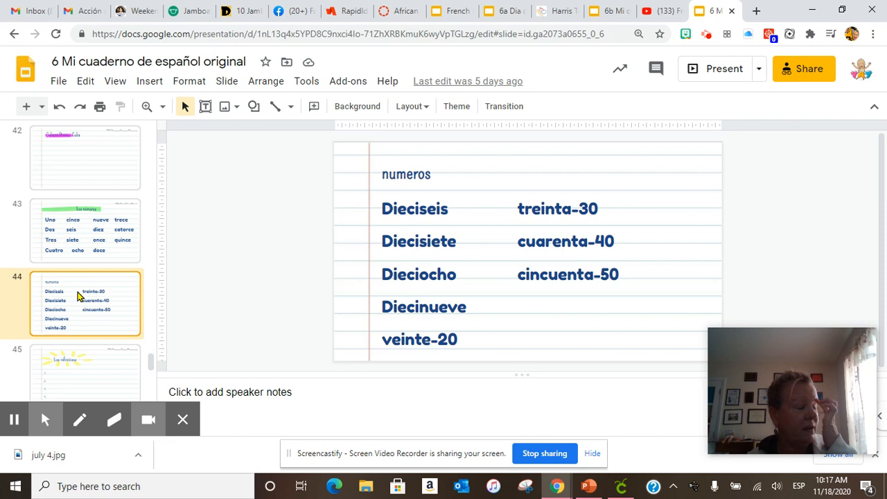
scroll(up, 3)
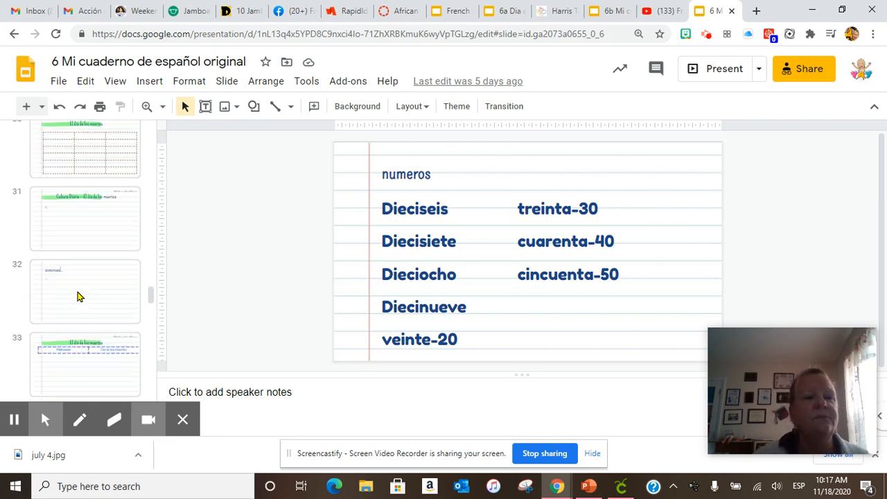
scroll(up, 3)
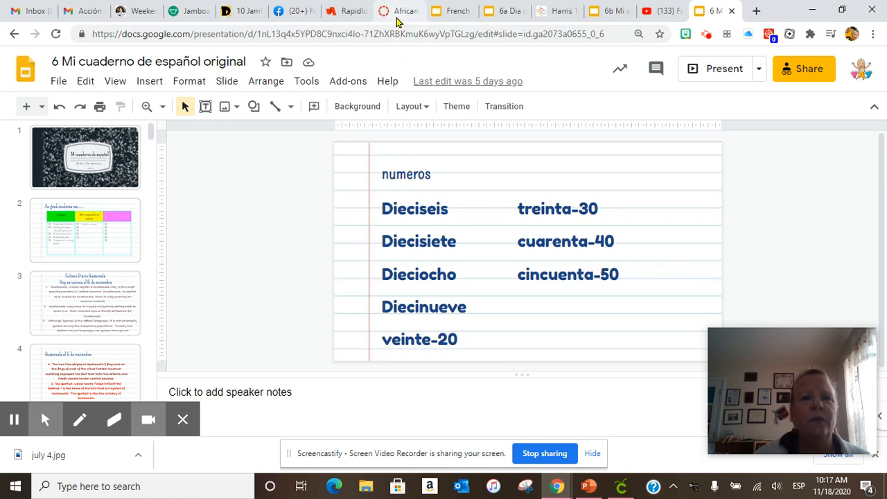
Step: Switch to the Canvas dashboard and open the 2nd Q 6th grade Block A course
click(399, 11)
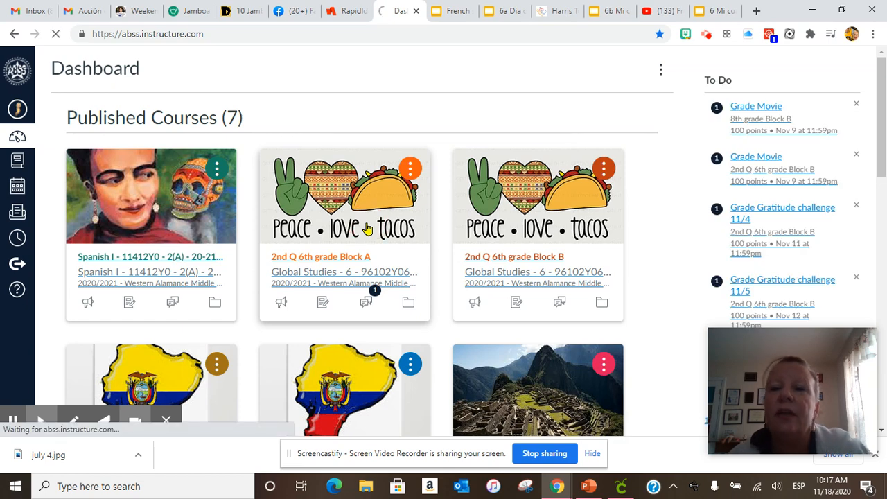
click(322, 256)
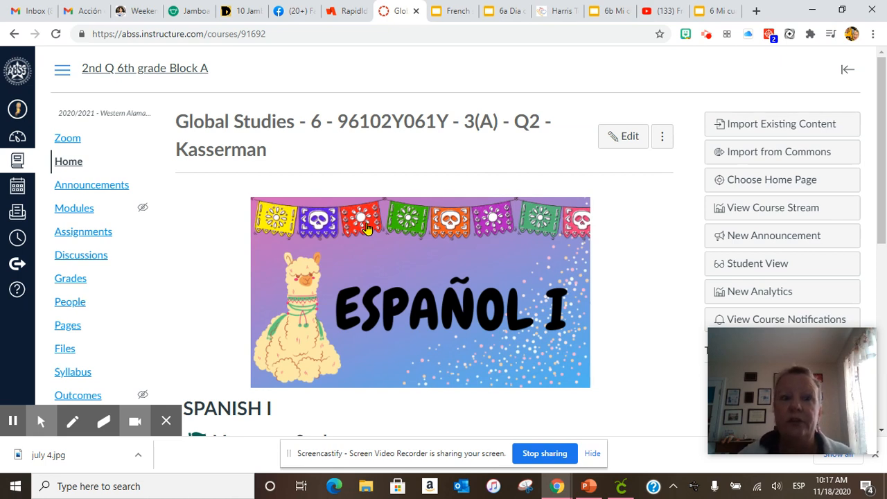
click(81, 255)
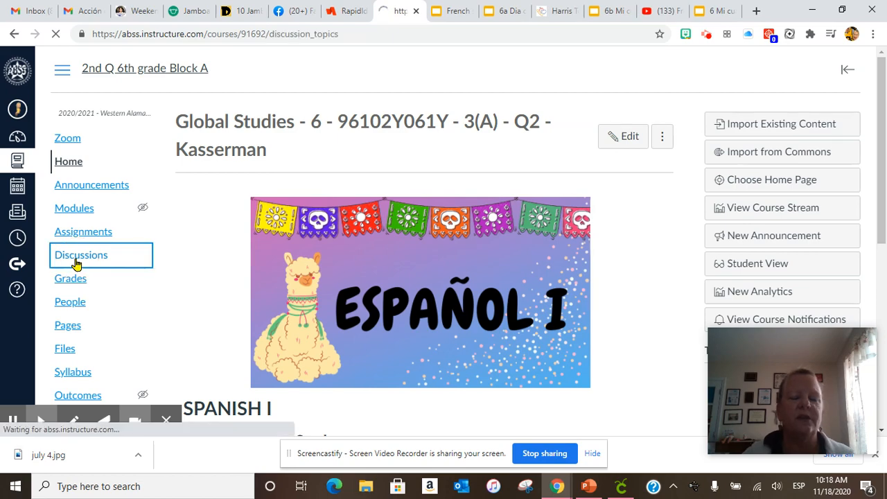
click(81, 255)
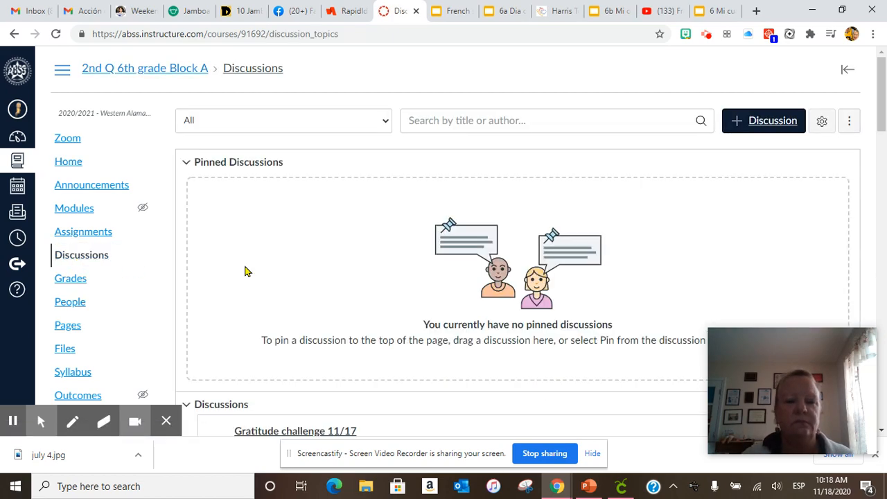
scroll(down, 3)
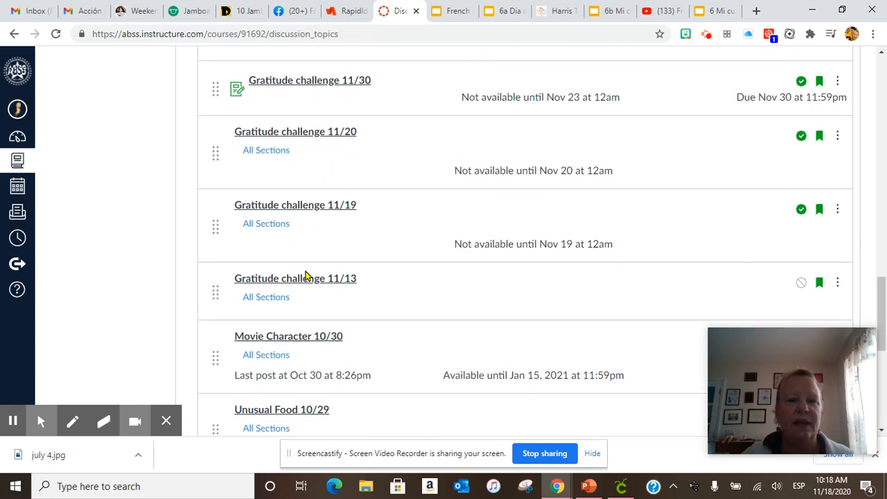
scroll(down, 3)
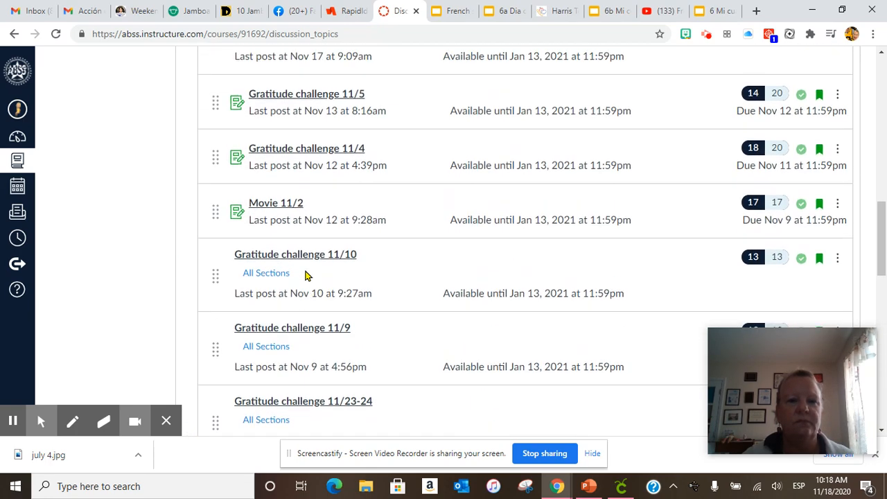
scroll(up, 3)
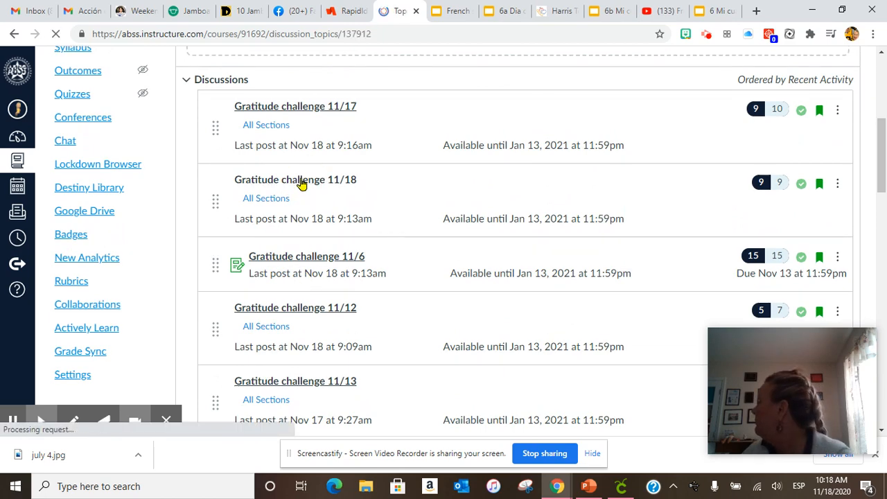
click(295, 180)
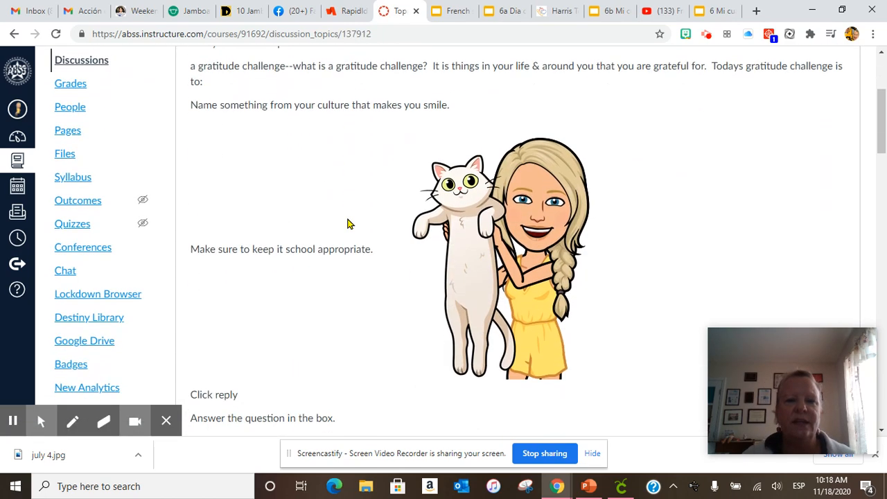
scroll(up, 3)
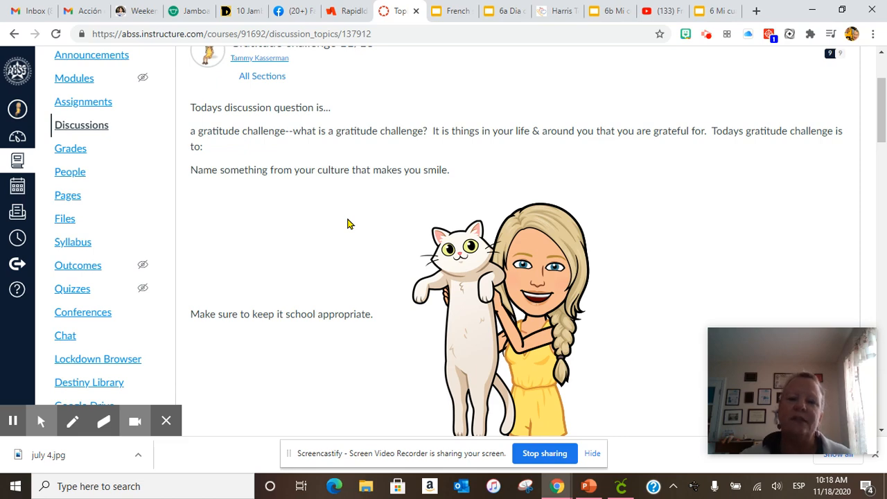
scroll(down, 3)
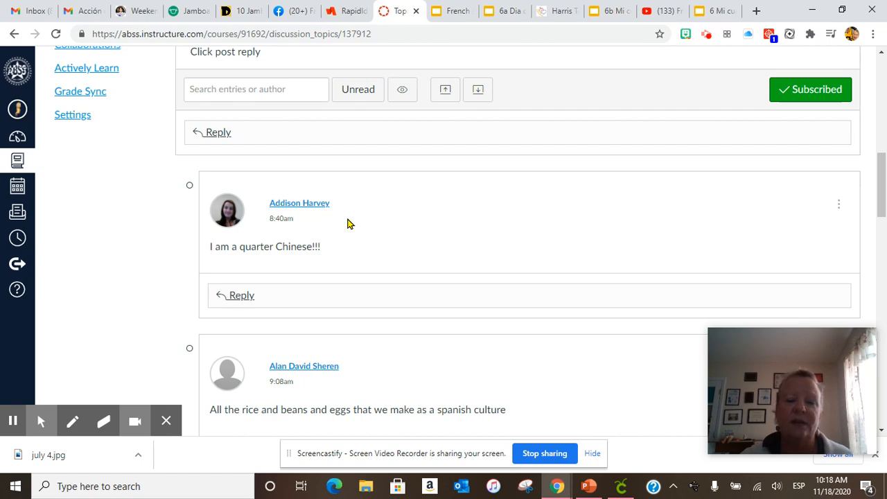
scroll(up, 3)
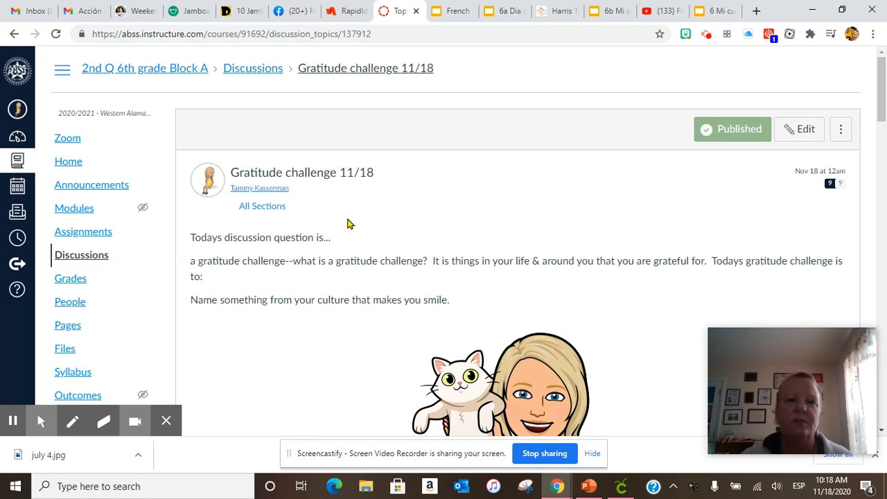
mouse_move(94, 232)
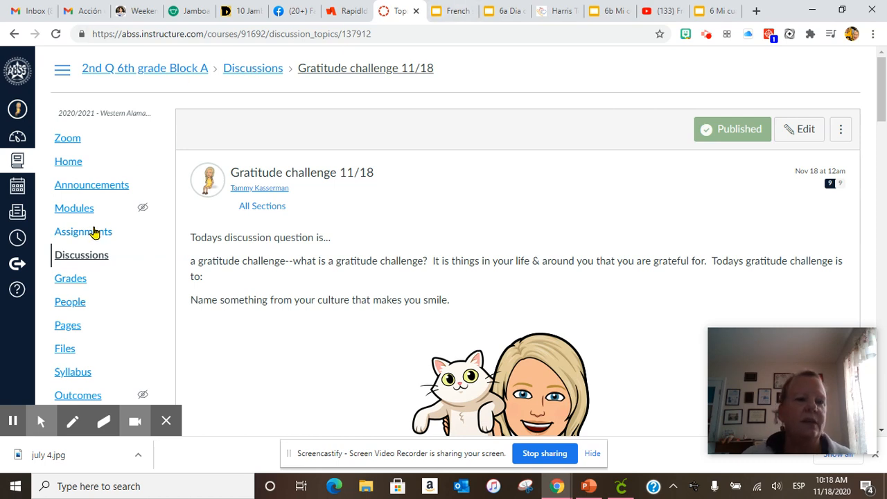
Step: From the course Assignments list, open the Thanksgiving performance task's slide deck
click(83, 230)
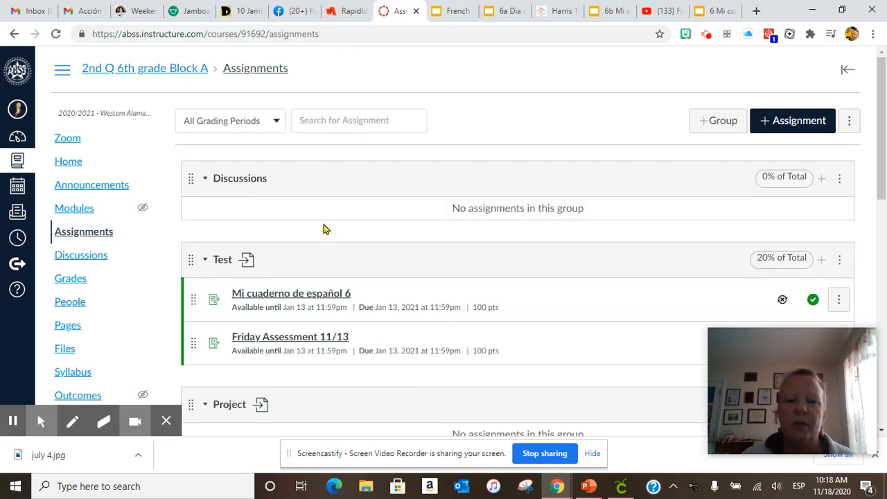
scroll(down, 3)
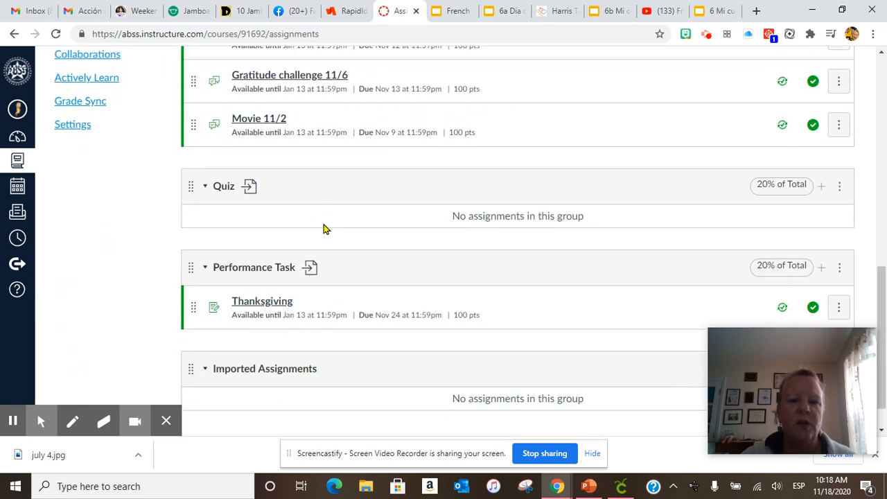
scroll(down, 3)
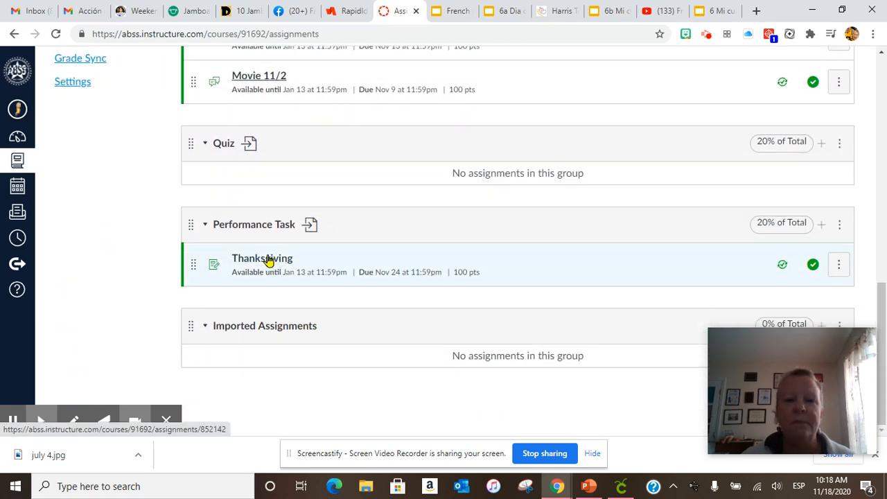
click(262, 258)
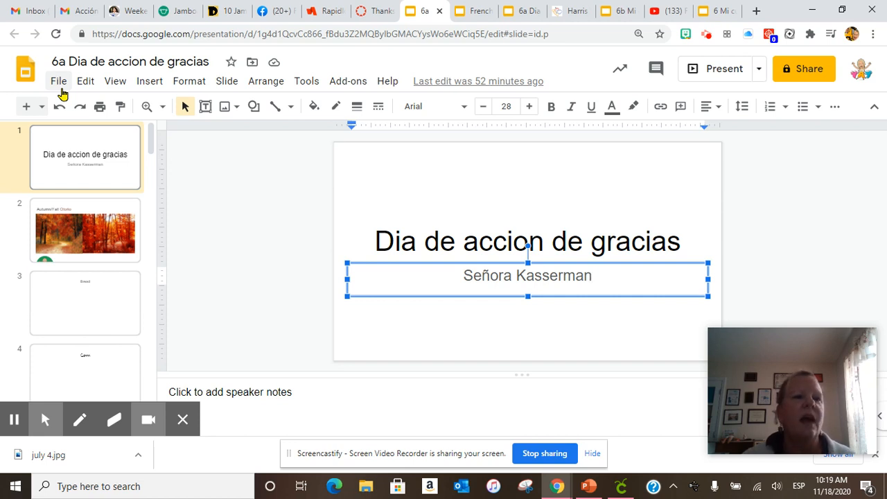
Step: Dismiss the File menu unused and show the second slide, Autumn/Fall Otoño
click(58, 80)
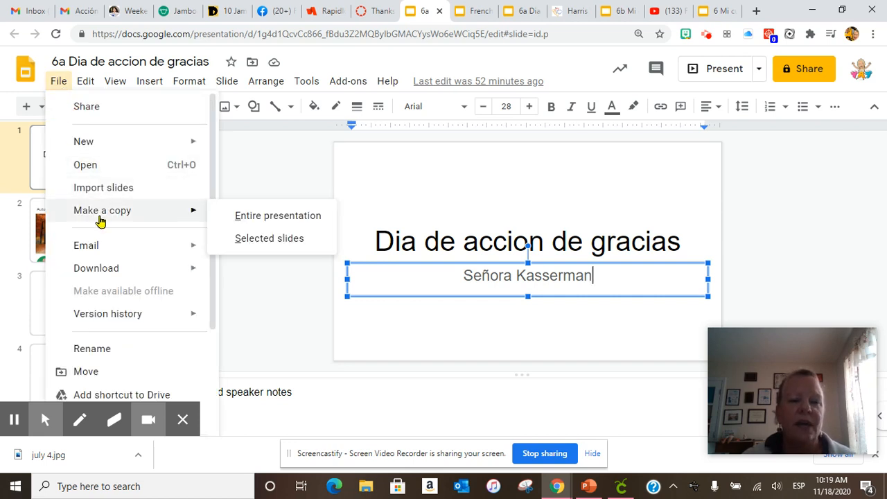
click(280, 155)
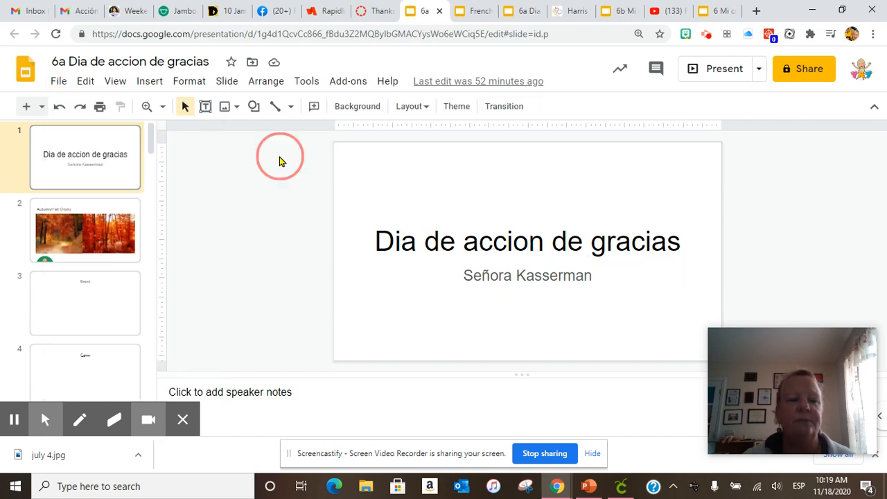
click(84, 230)
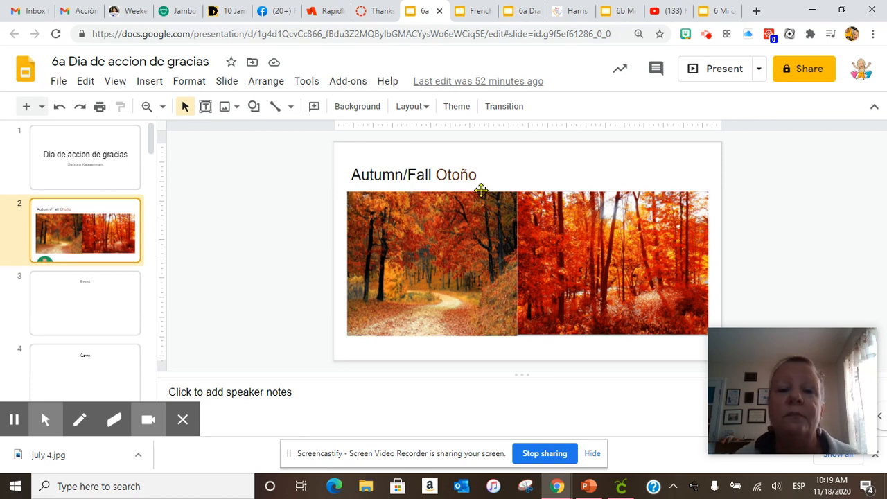
Step: Search the web for 'fall pictures' via Insert image and place a result on the slide
click(225, 105)
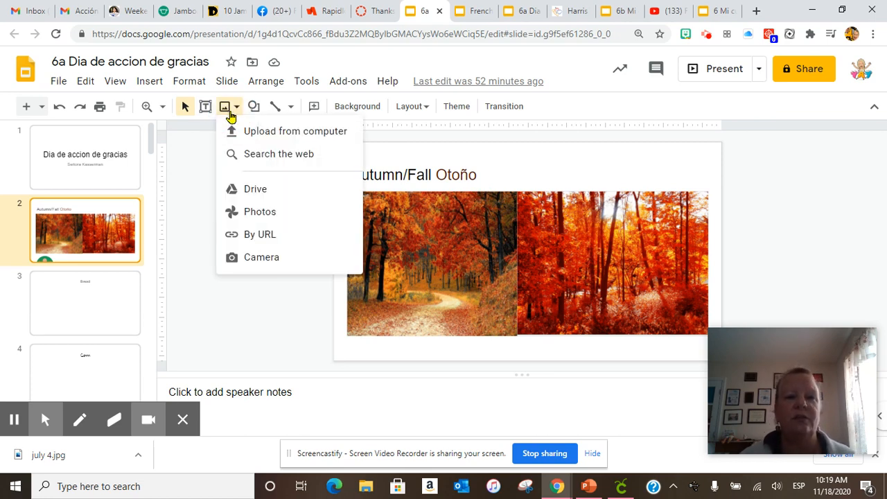
click(279, 154)
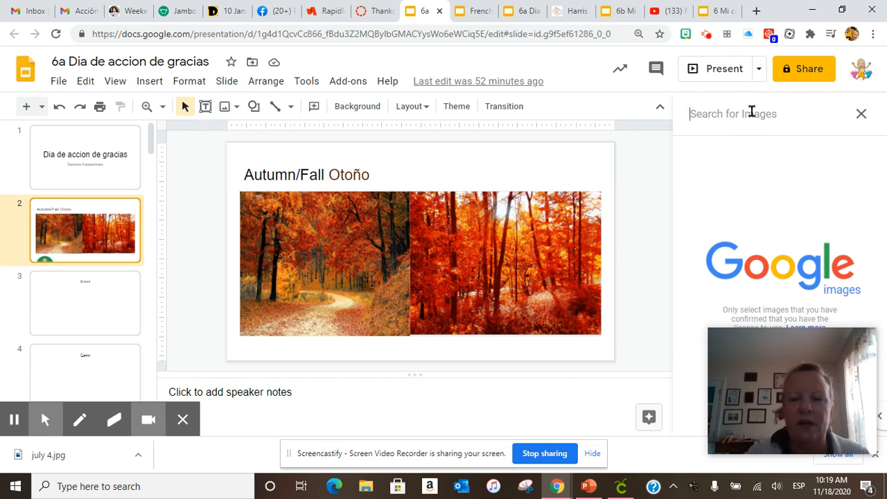
text(fall pic)
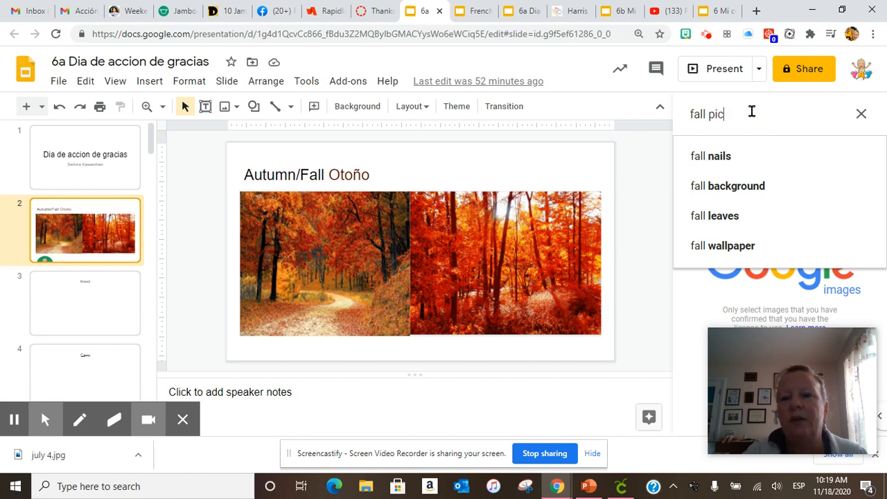
text(utu)
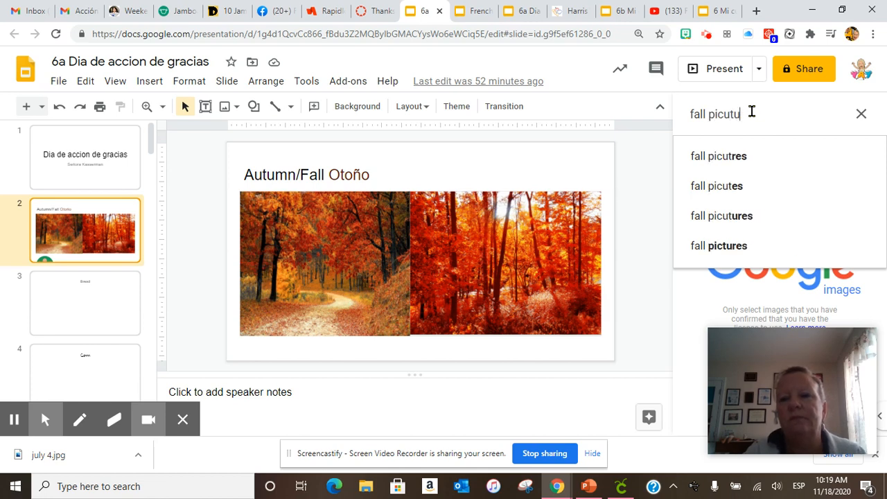
click(727, 245)
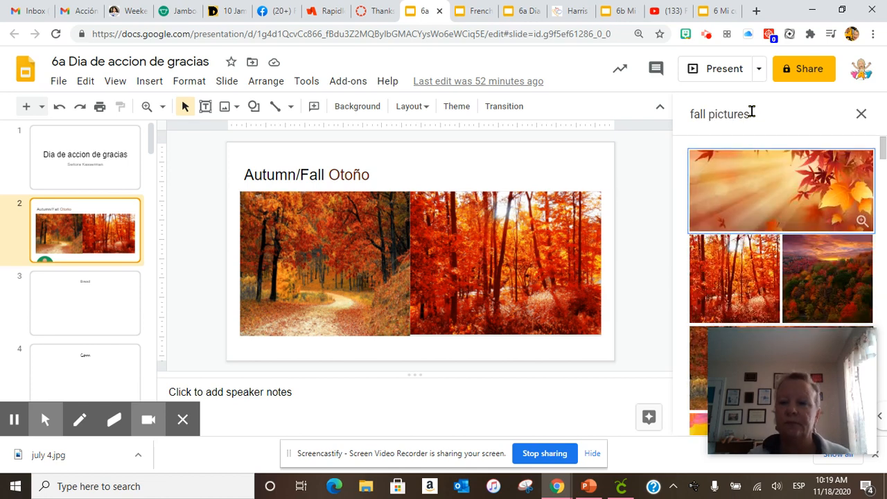
click(506, 263)
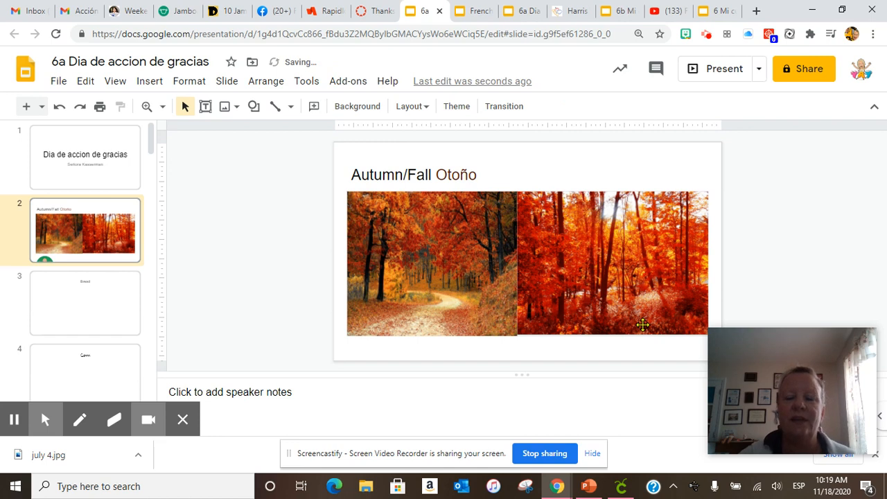
mouse_move(610, 305)
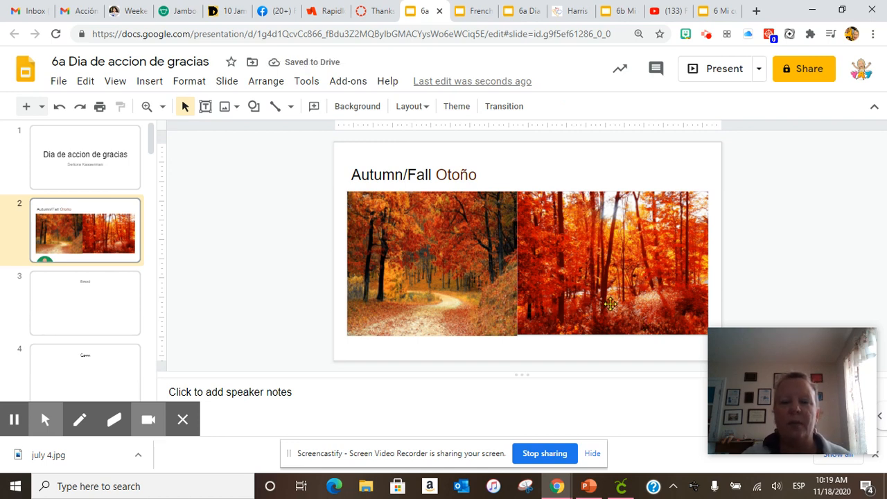